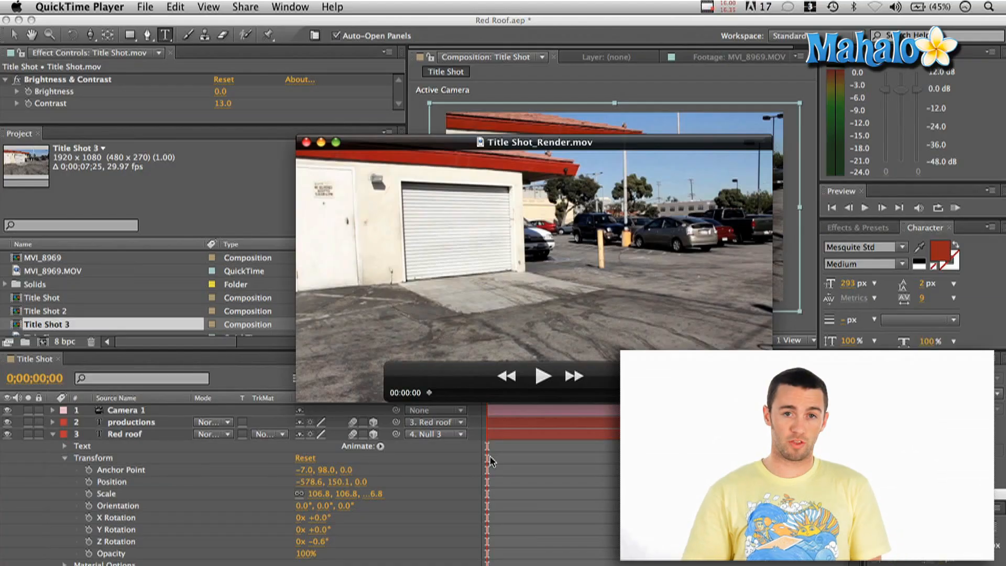
Step: Play Title Shot_Render.mov to preview the red title appearing on the building wall
{"action": "left_click", "coordinate": [542, 377]}
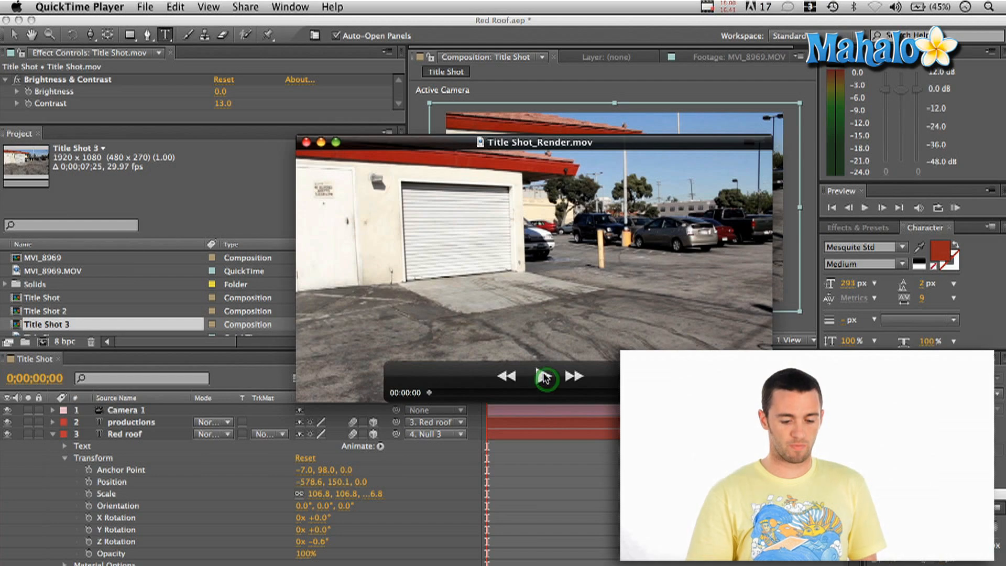
{"action": "left_click", "coordinate": [545, 378]}
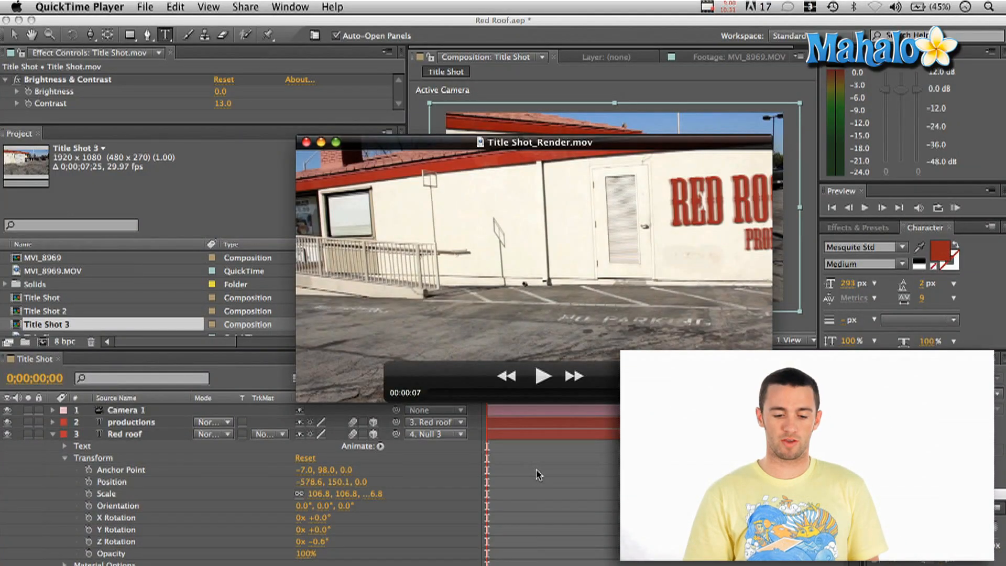
{"action": "mouse_move", "coordinate": [781, 327]}
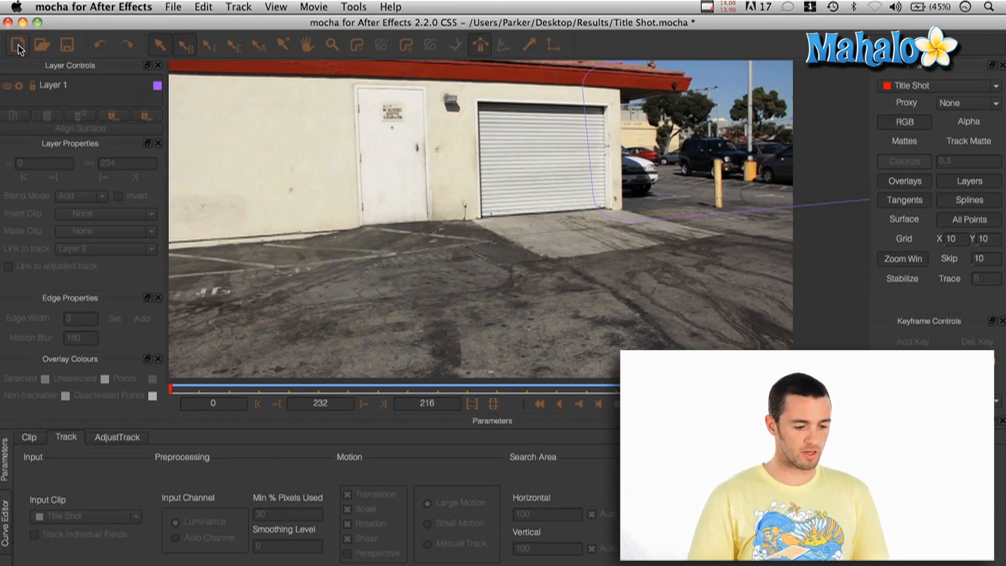
{"action": "mouse_move", "coordinate": [18, 44]}
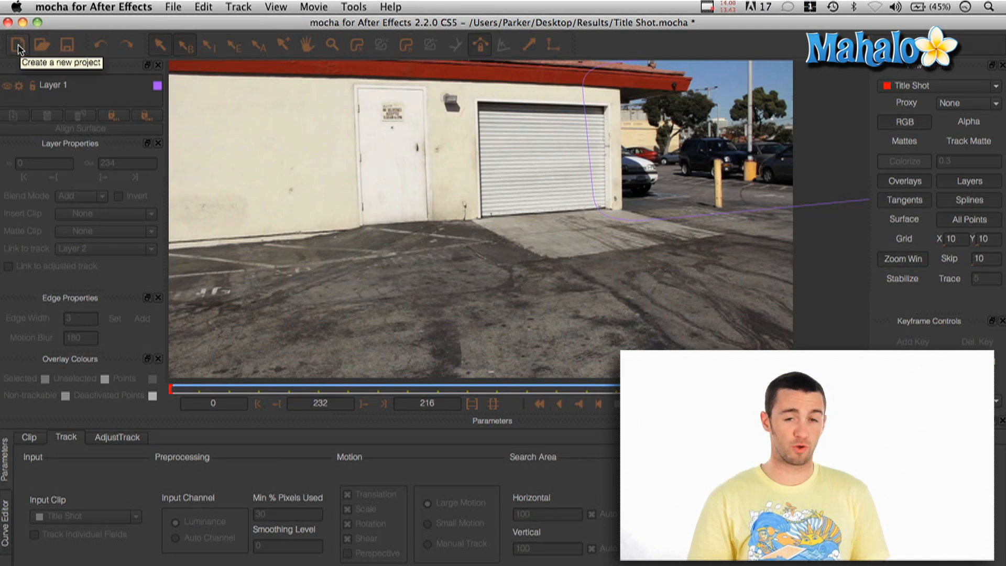
{"action": "left_click", "coordinate": [16, 45]}
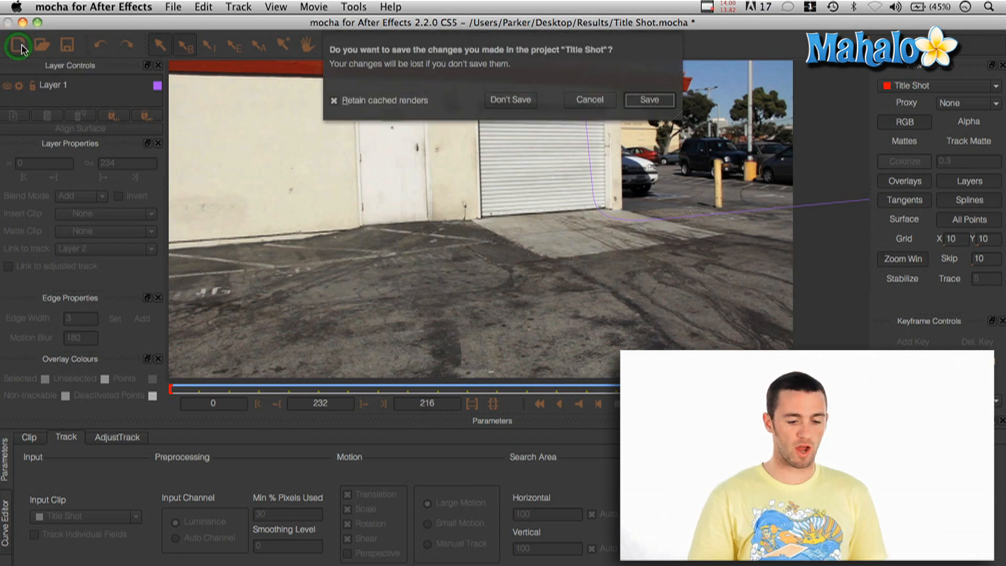
{"action": "mouse_move", "coordinate": [609, 117]}
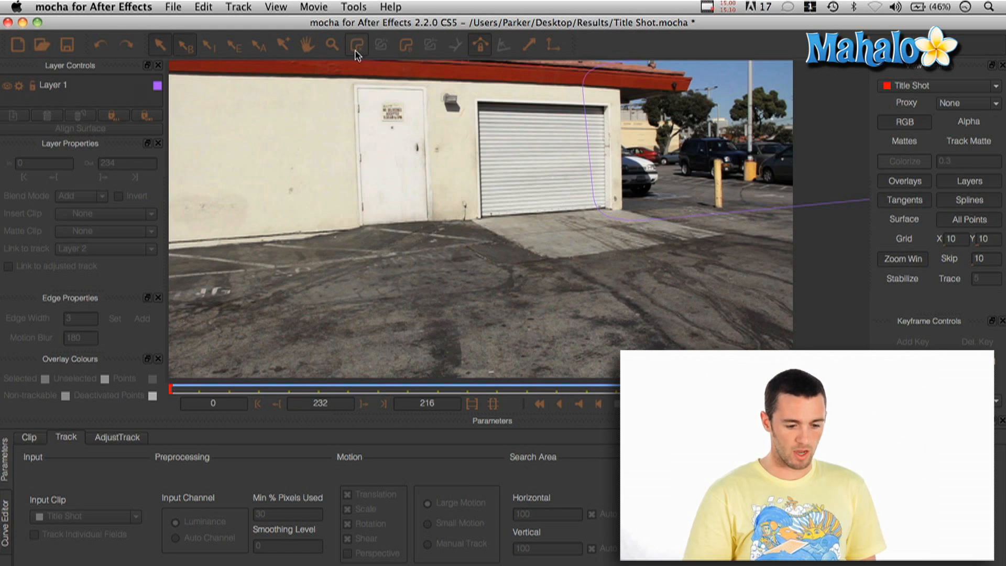
{"action": "mouse_move", "coordinate": [356, 45]}
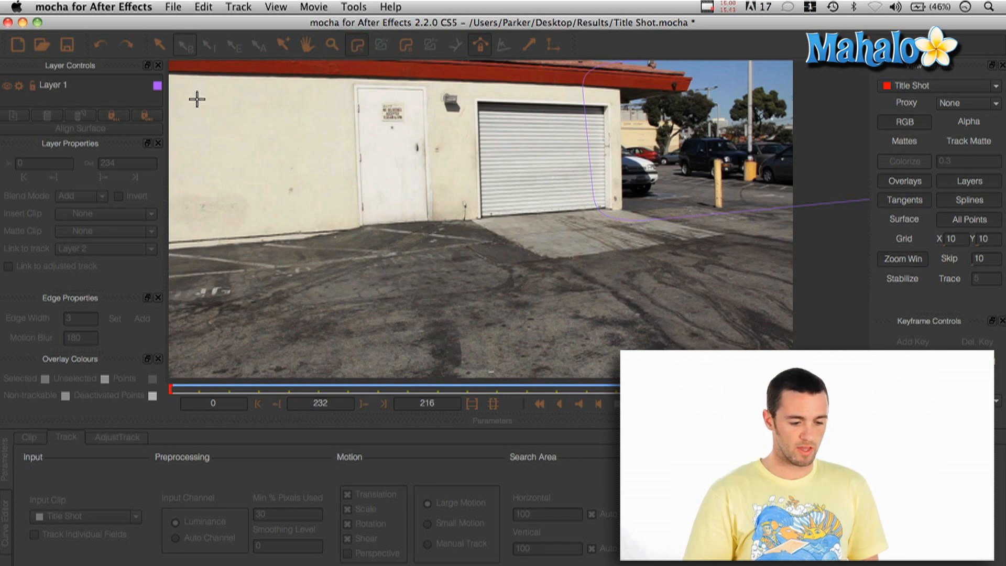
Step: Draw an X-spline shape around the wall door and track it forward through the clip
{"action": "left_click", "coordinate": [197, 91]}
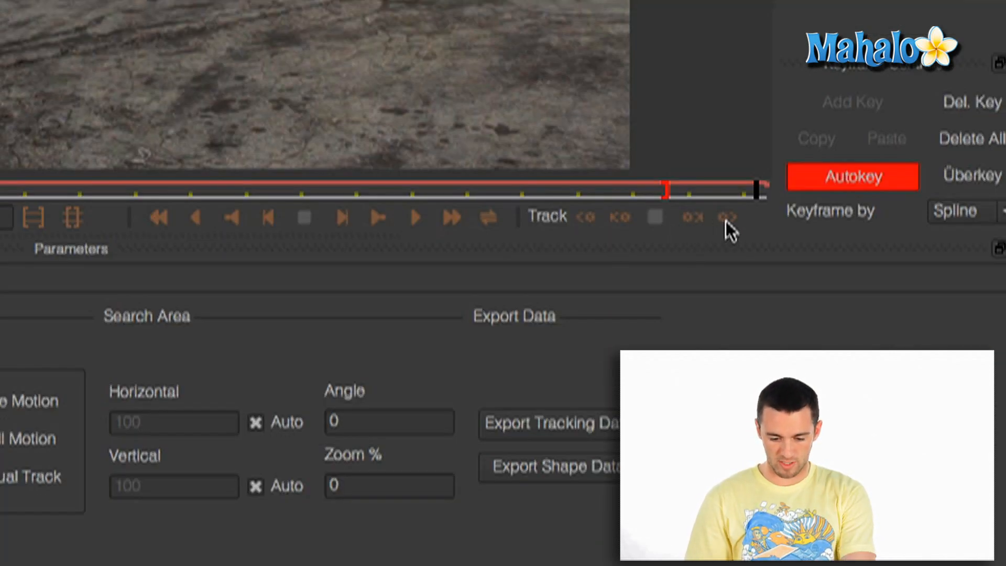
{"action": "mouse_move", "coordinate": [728, 221]}
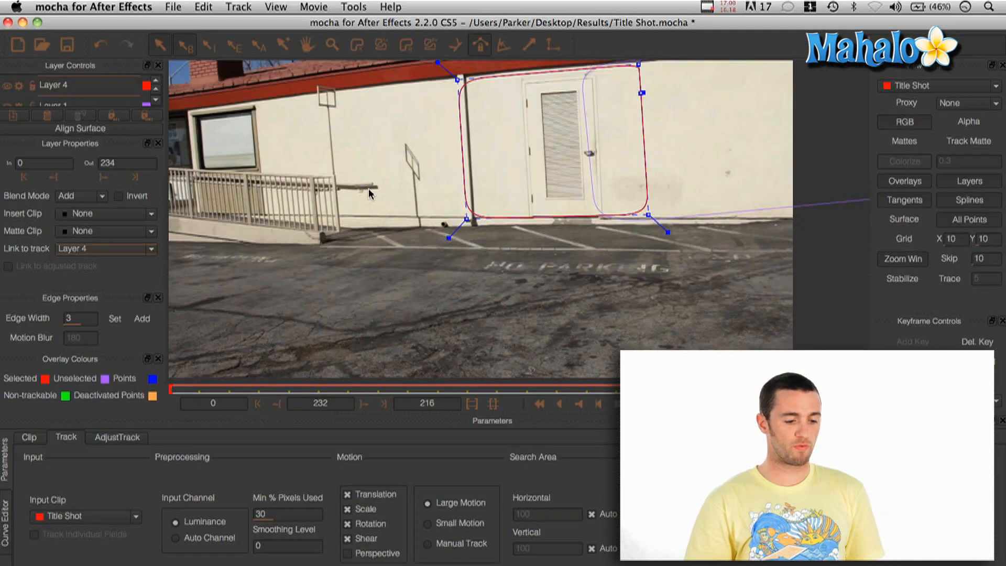
Step: Export the wall track as After Effects CS3 Corner Pin data copied to the clipboard
{"action": "left_click", "coordinate": [173, 7]}
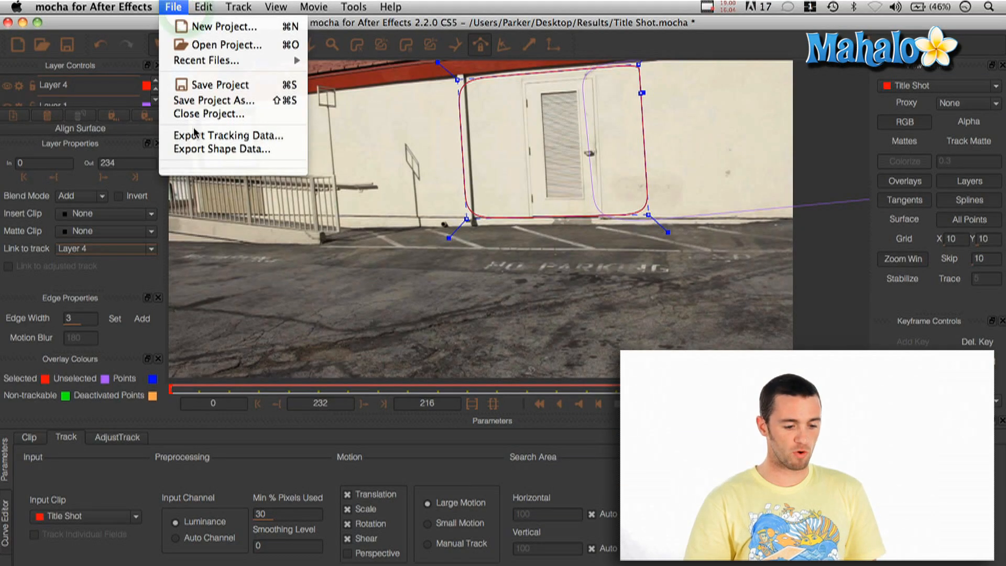
{"action": "left_click", "coordinate": [227, 135]}
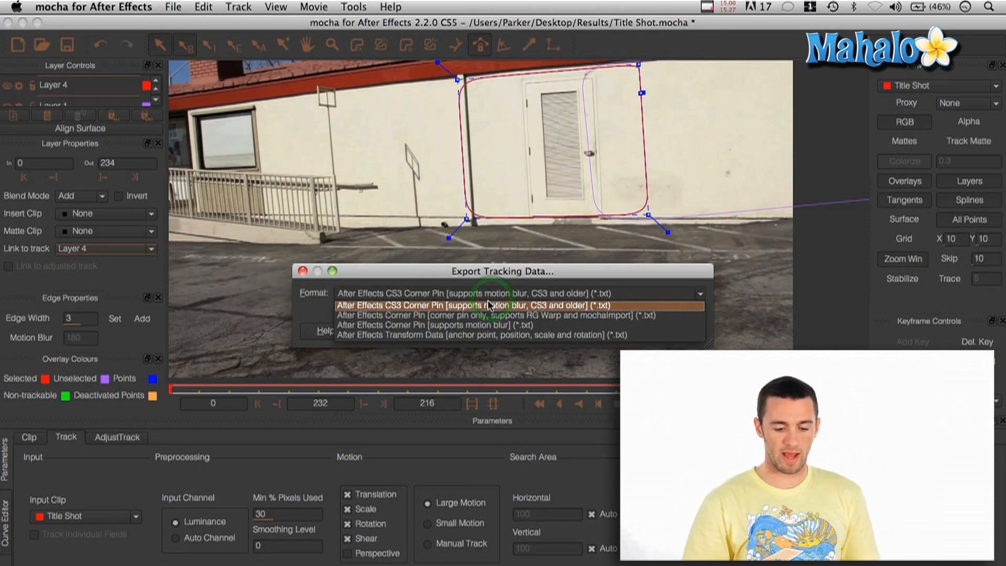
{"action": "left_click", "coordinate": [487, 305]}
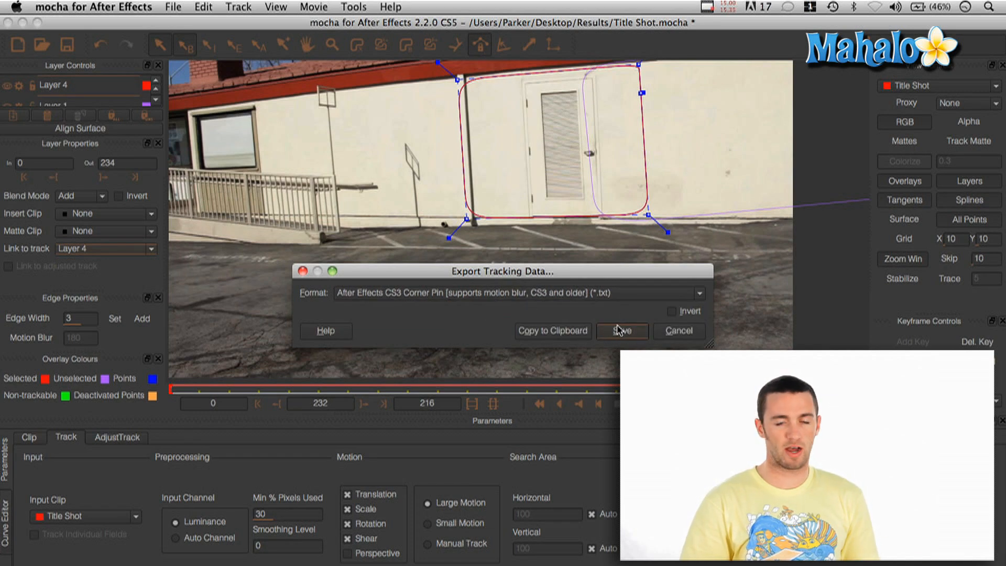
{"action": "mouse_move", "coordinate": [560, 340]}
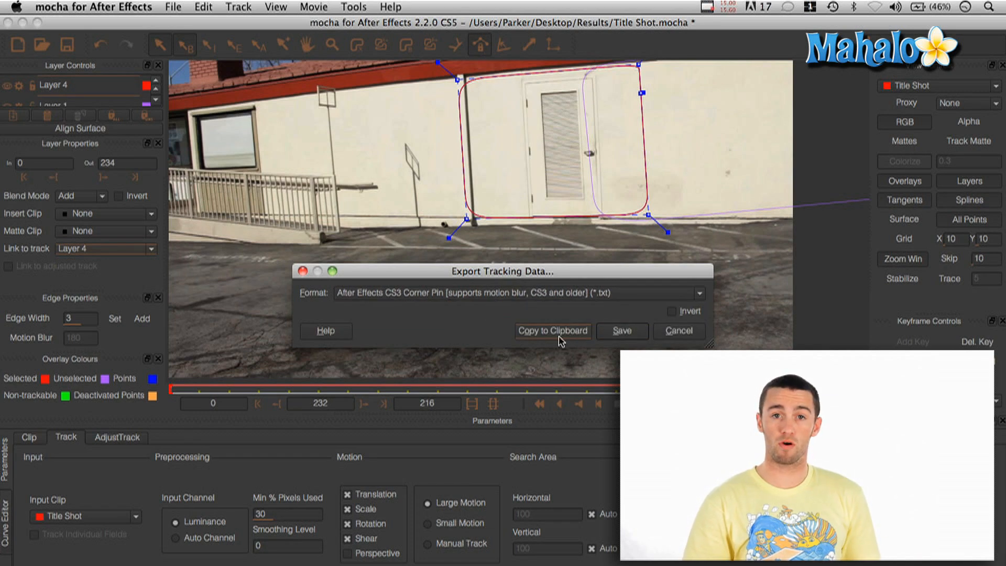
{"action": "mouse_move", "coordinate": [555, 336]}
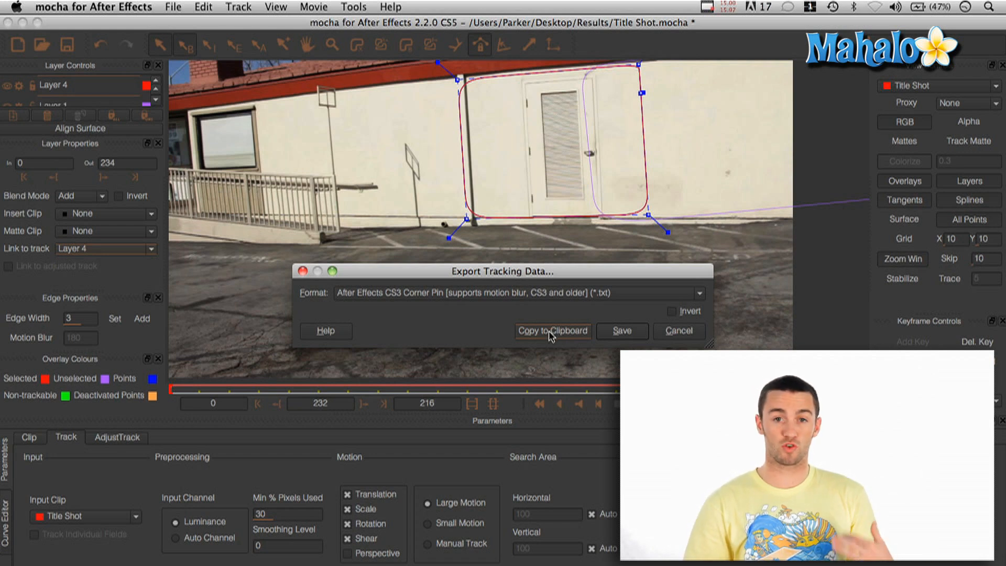
{"action": "mouse_move", "coordinate": [481, 315]}
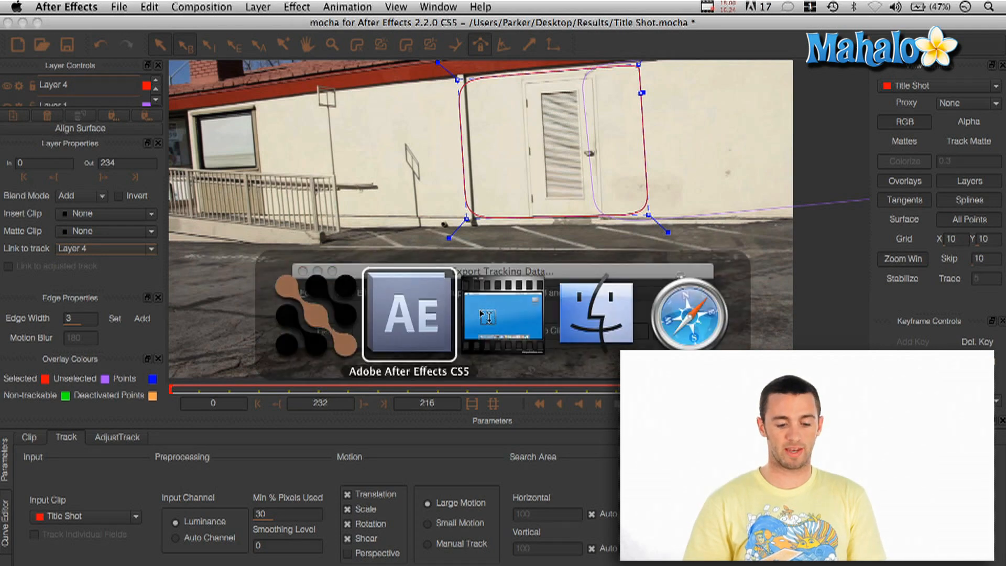
{"action": "left_click", "coordinate": [409, 314]}
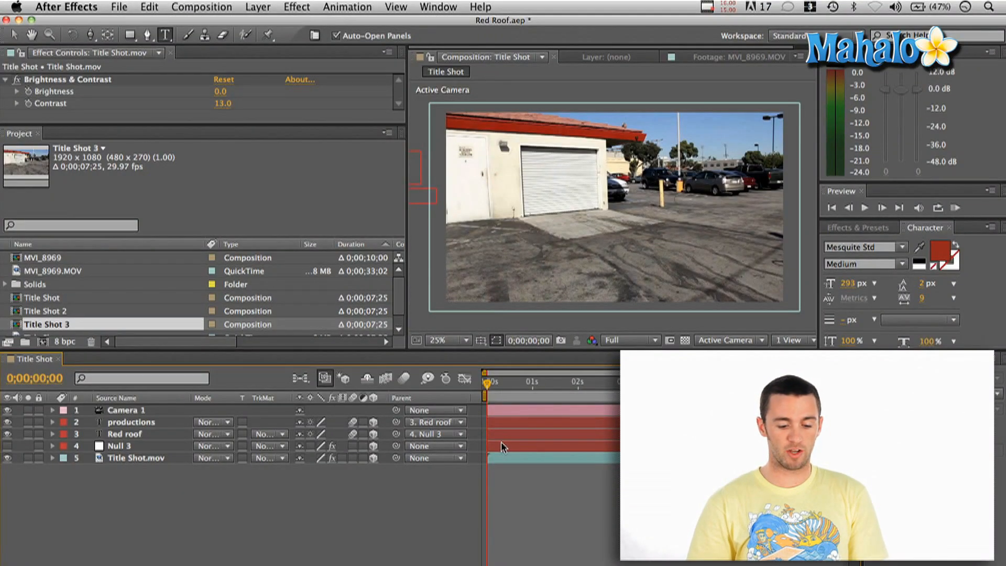
{"action": "left_click", "coordinate": [118, 446]}
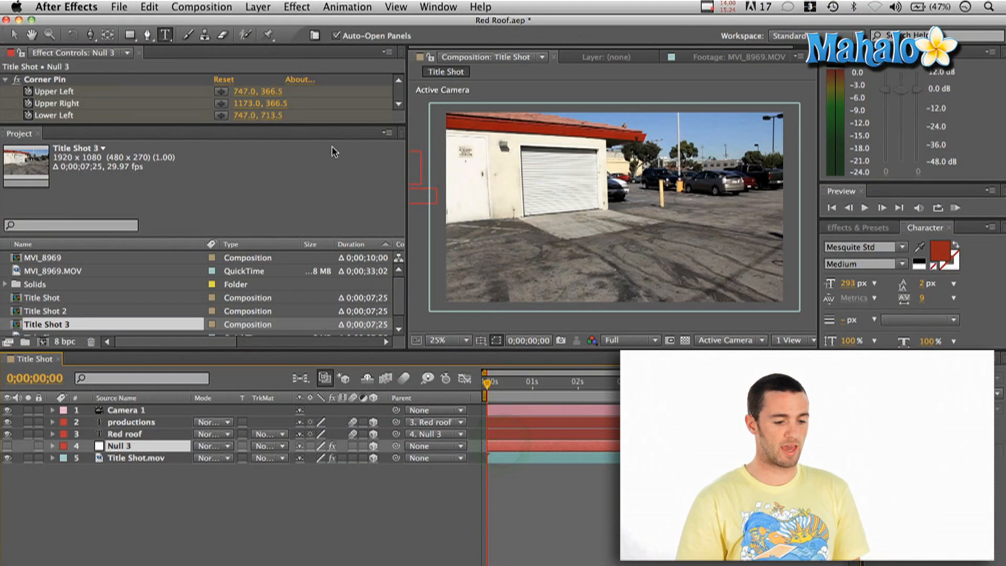
{"action": "left_click", "coordinate": [258, 7]}
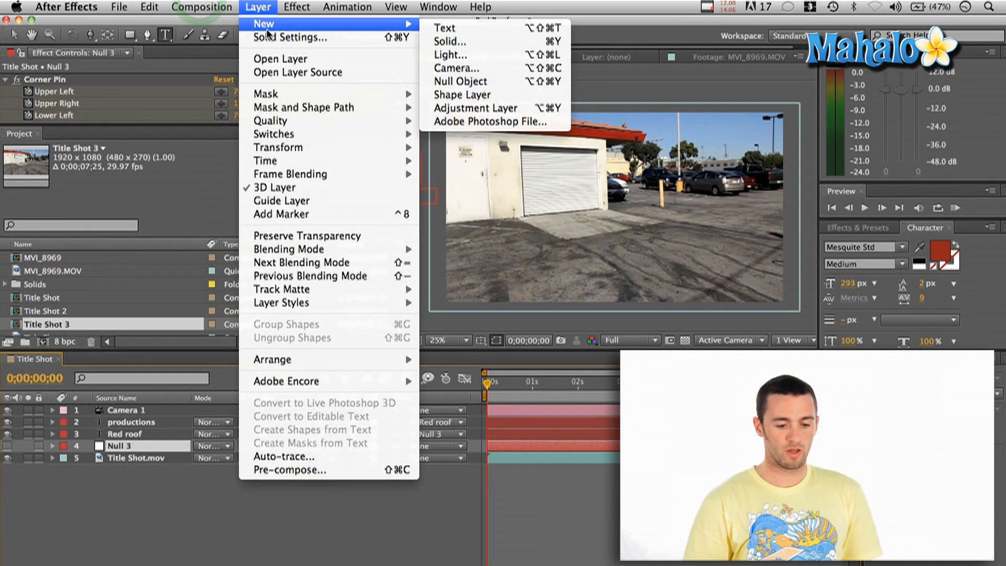
{"action": "mouse_move", "coordinate": [461, 81]}
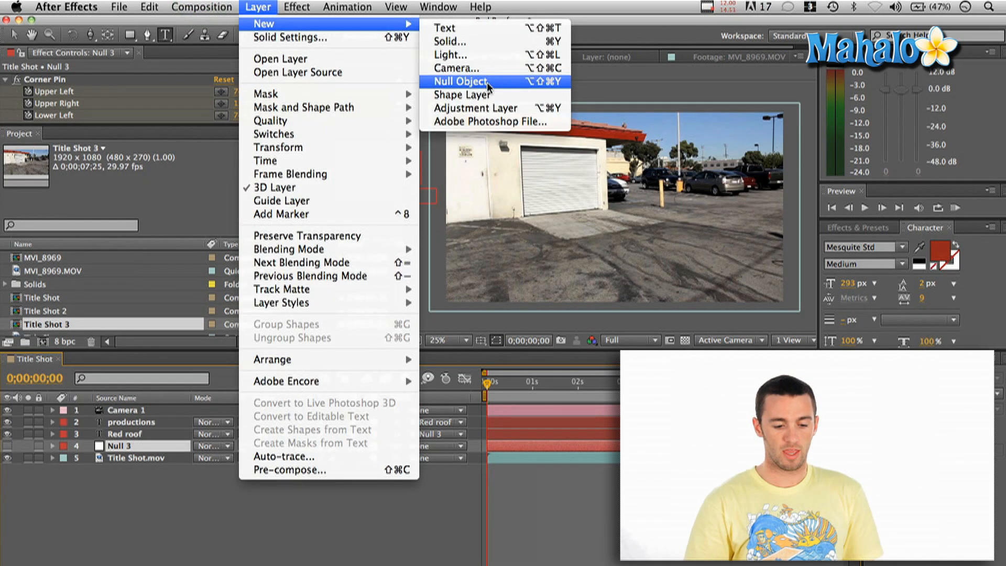
{"action": "left_click", "coordinate": [460, 81]}
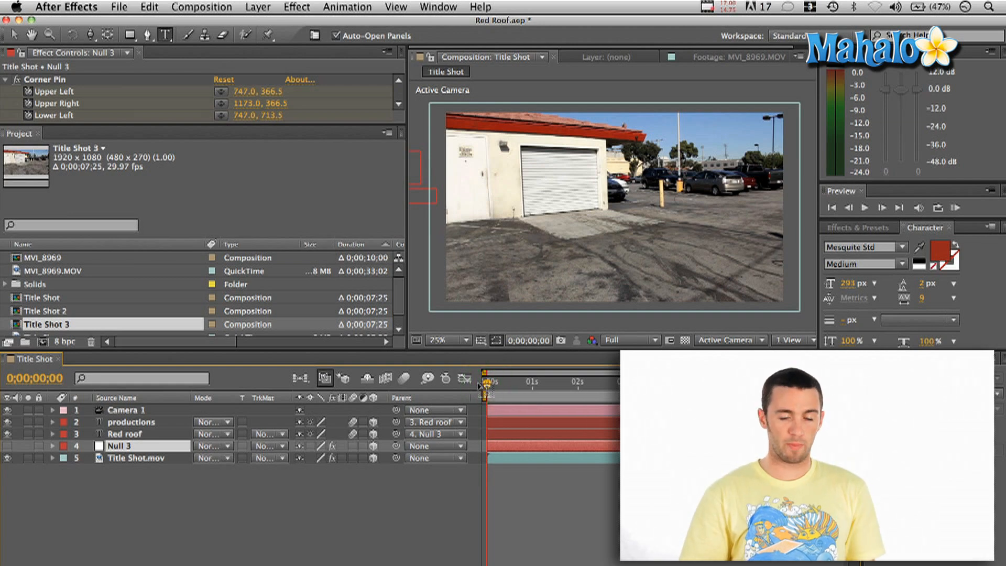
{"action": "mouse_move", "coordinate": [463, 251]}
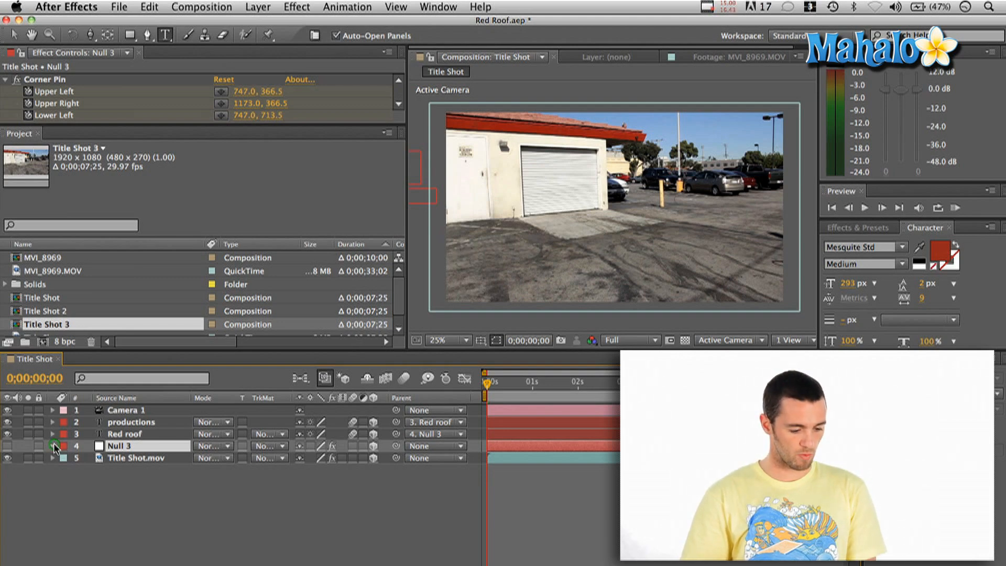
Step: Twirl open Null 3 and its Corner Pin effect to show the four tracked corner keyframes
{"action": "left_click", "coordinate": [53, 446]}
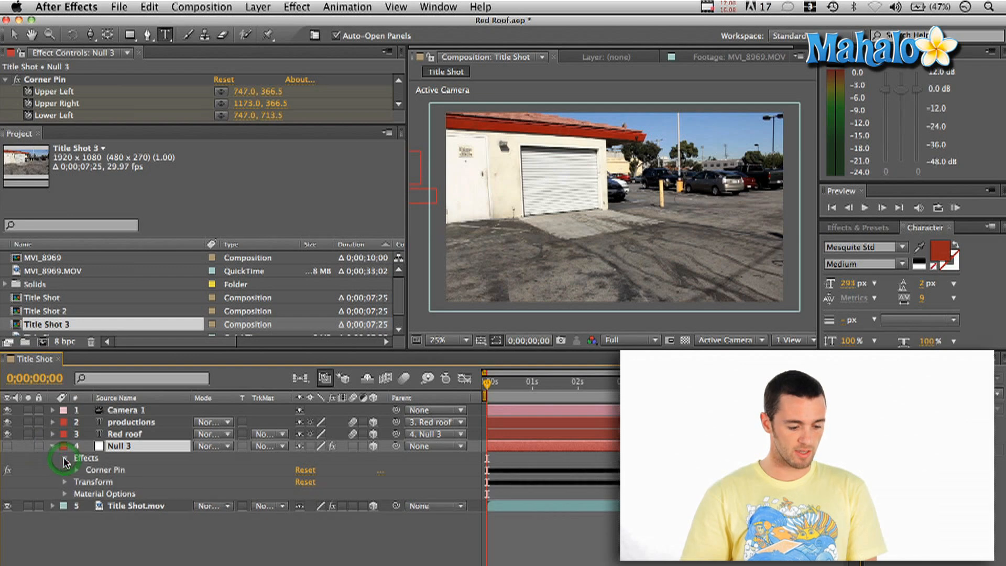
{"action": "left_click", "coordinate": [64, 469]}
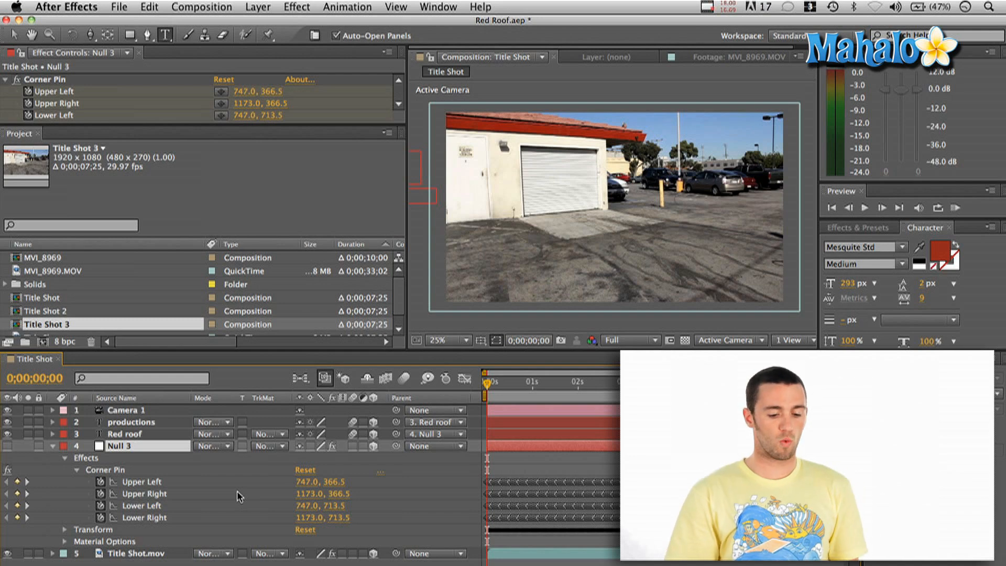
{"action": "mouse_move", "coordinate": [198, 471]}
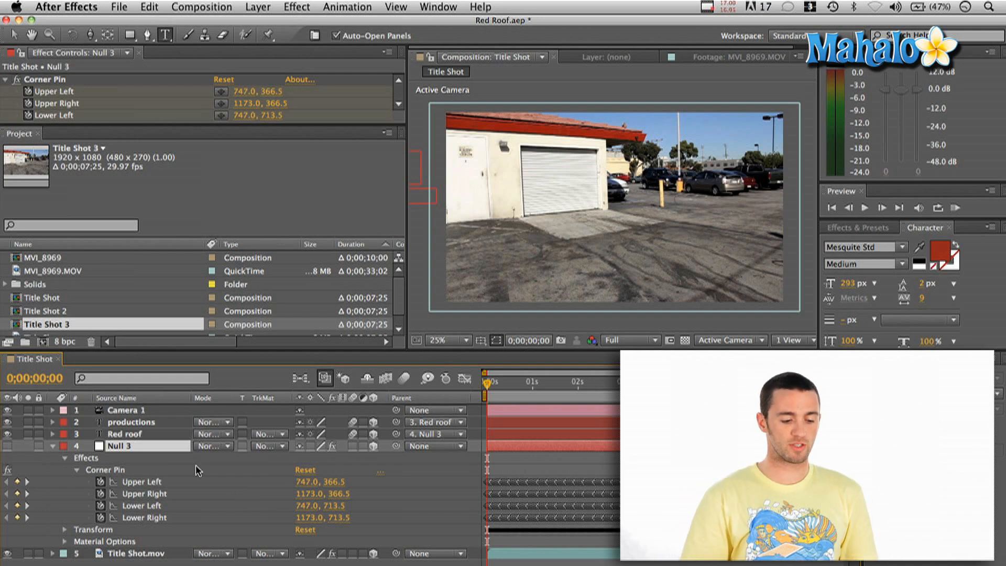
{"action": "left_click", "coordinate": [52, 447]}
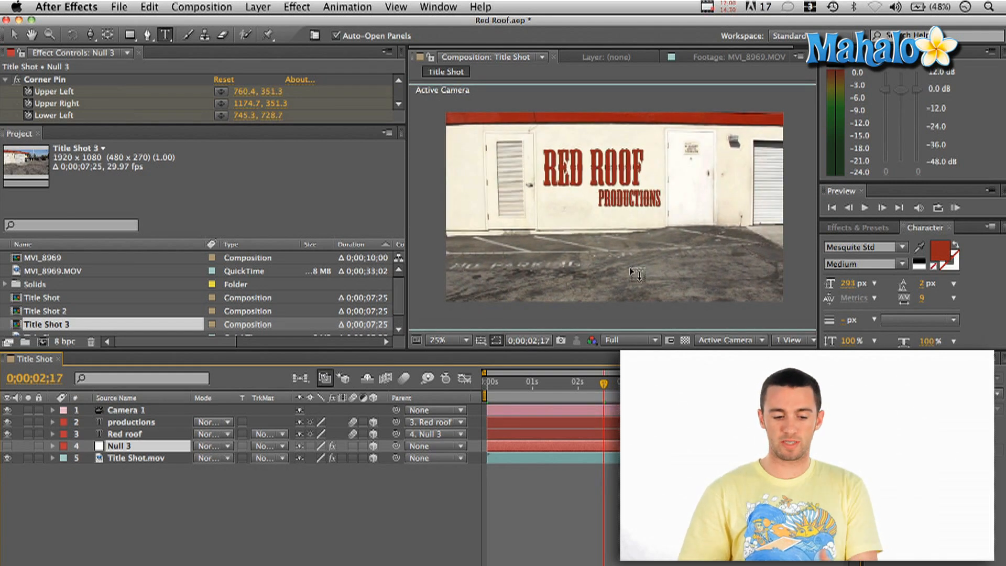
{"action": "mouse_move", "coordinate": [533, 438]}
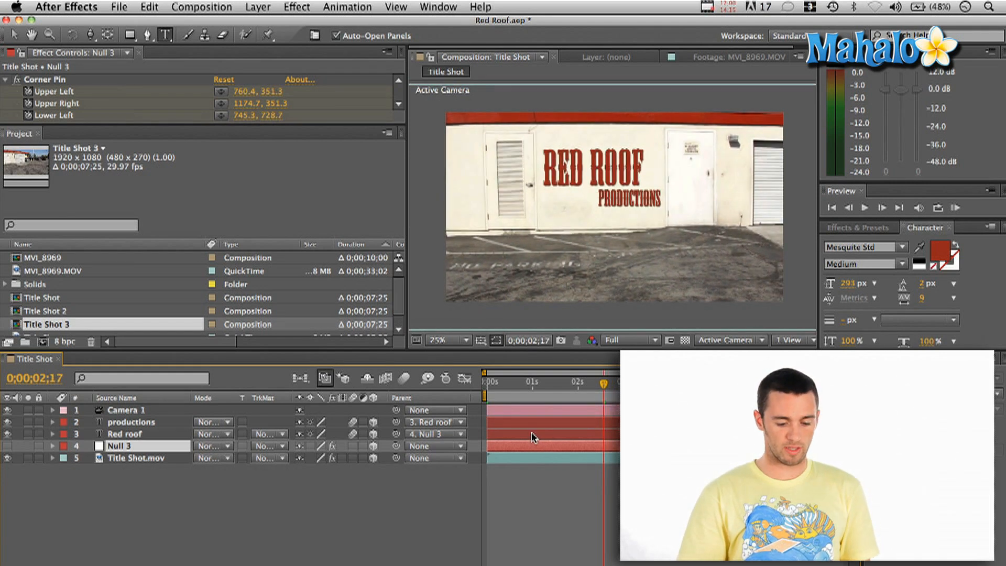
Step: Re-enter the D in the Red roof text layer and keep it parented to Null 3
{"action": "left_click", "coordinate": [125, 434]}
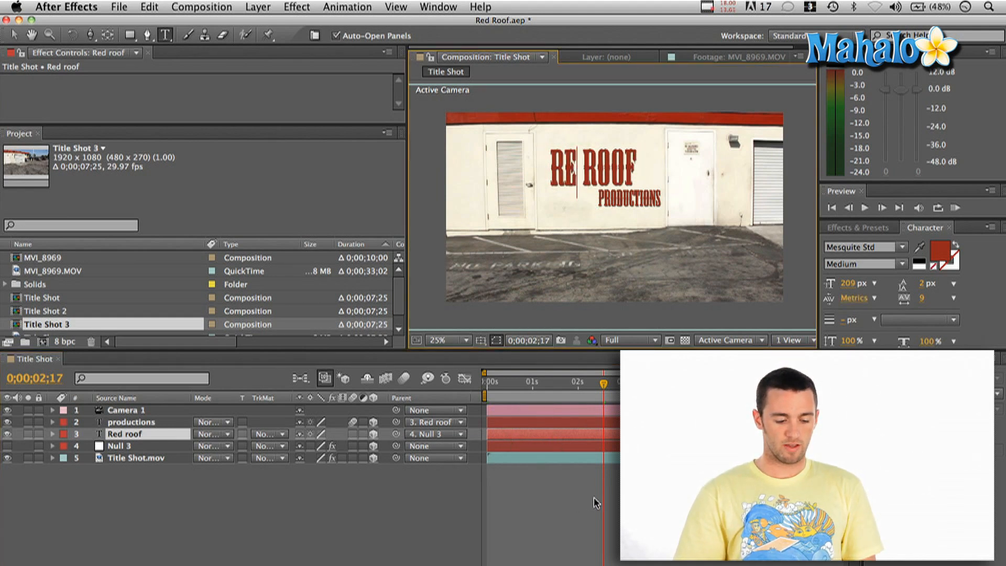
{"action": "mouse_move", "coordinate": [525, 462]}
{"action": "type", "text": "D"}
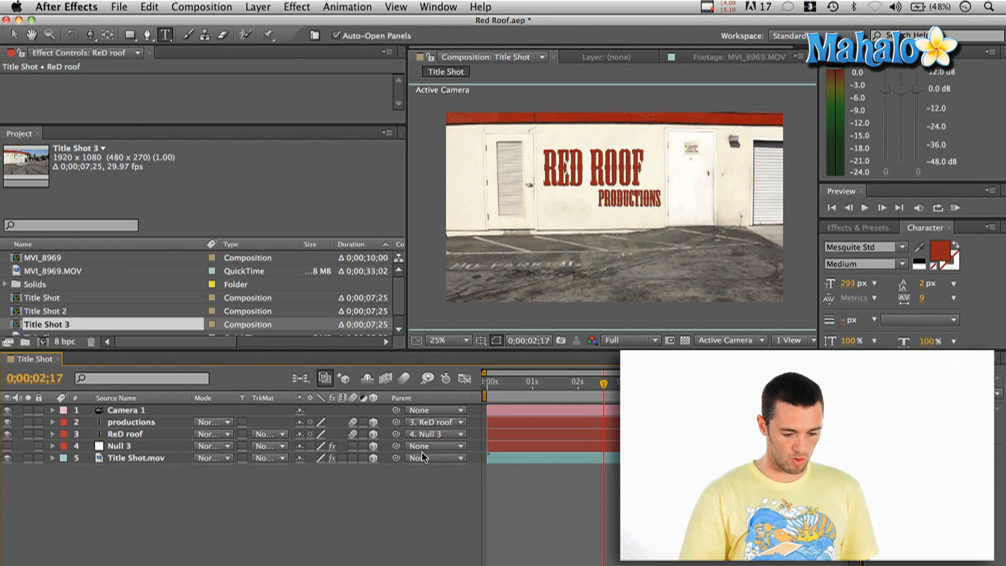
{"action": "left_click", "coordinate": [435, 434]}
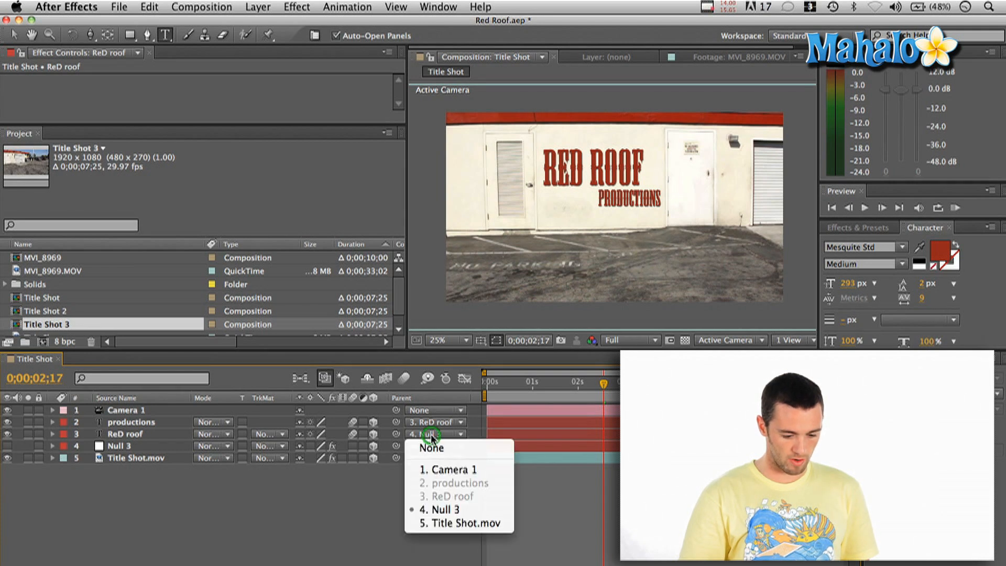
{"action": "left_click", "coordinate": [441, 509]}
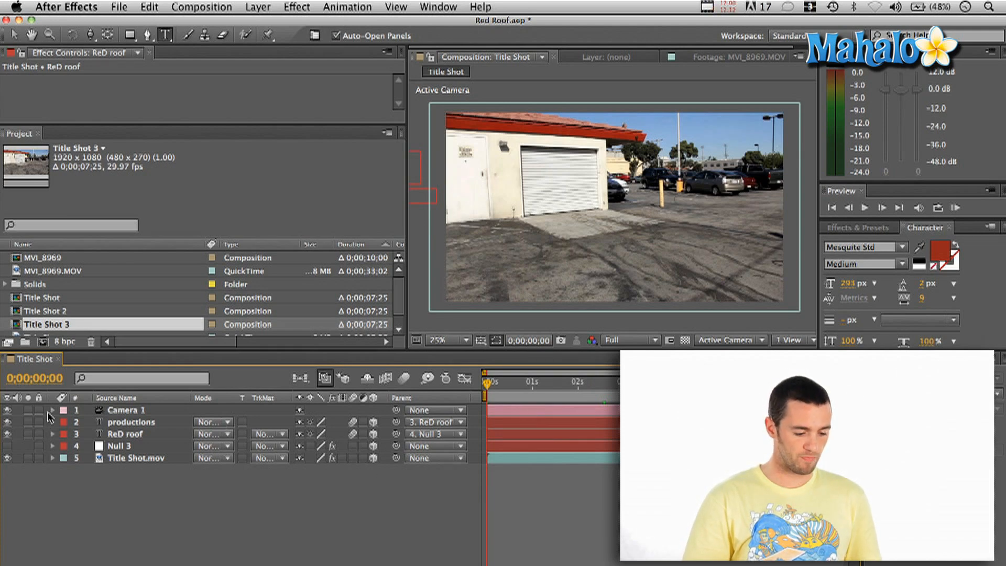
Step: Reveal Camera 1's Position keyframes and jump to 3;26 where the view pushes in on RED ROOF
{"action": "left_click", "coordinate": [53, 410]}
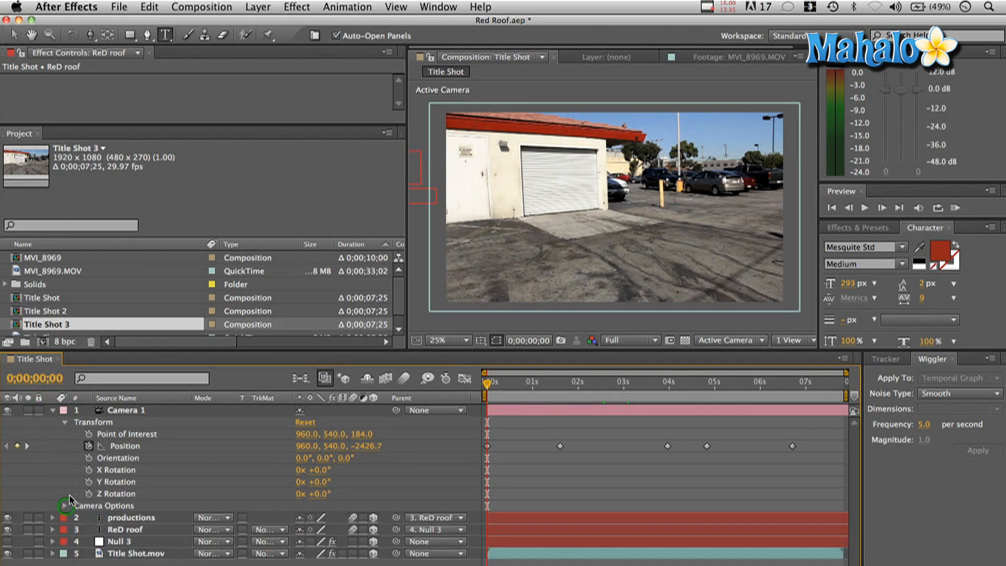
{"action": "mouse_move", "coordinate": [508, 401]}
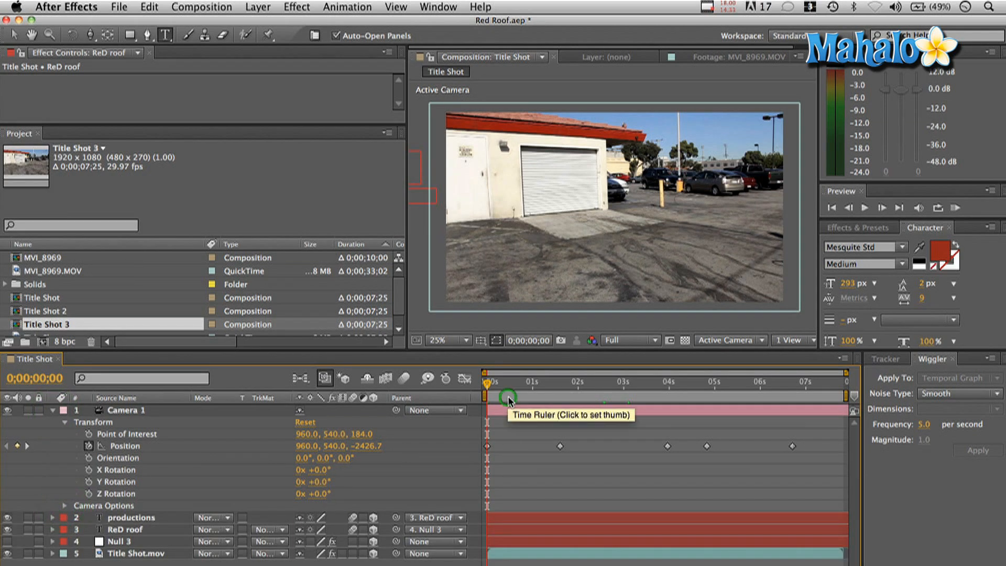
{"action": "left_click", "coordinate": [556, 382]}
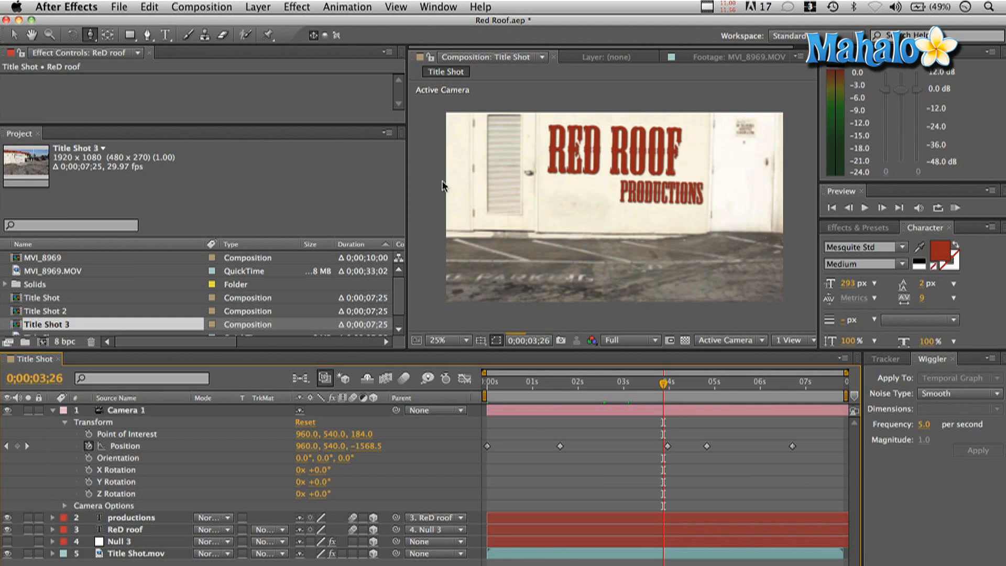
{"action": "left_click", "coordinate": [87, 35]}
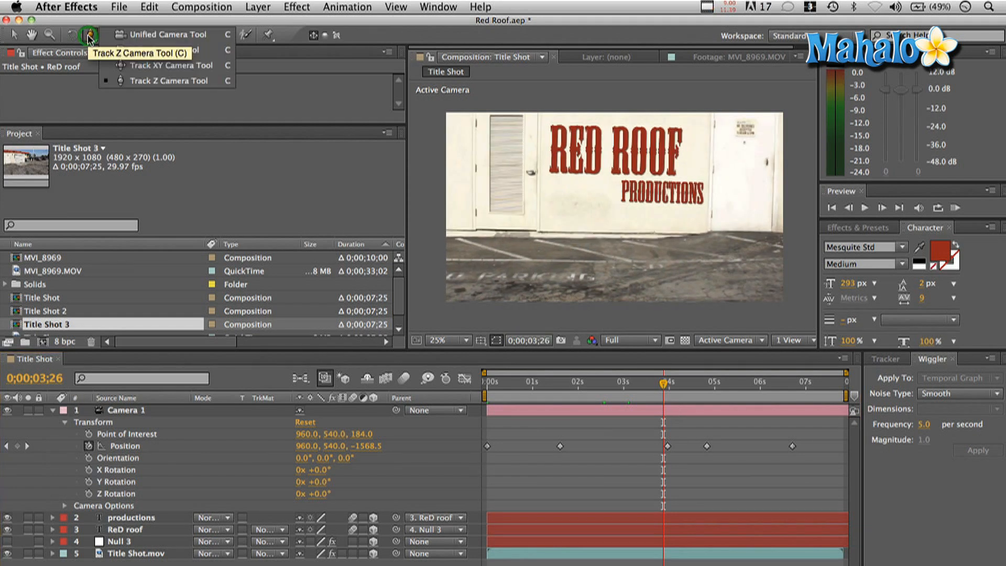